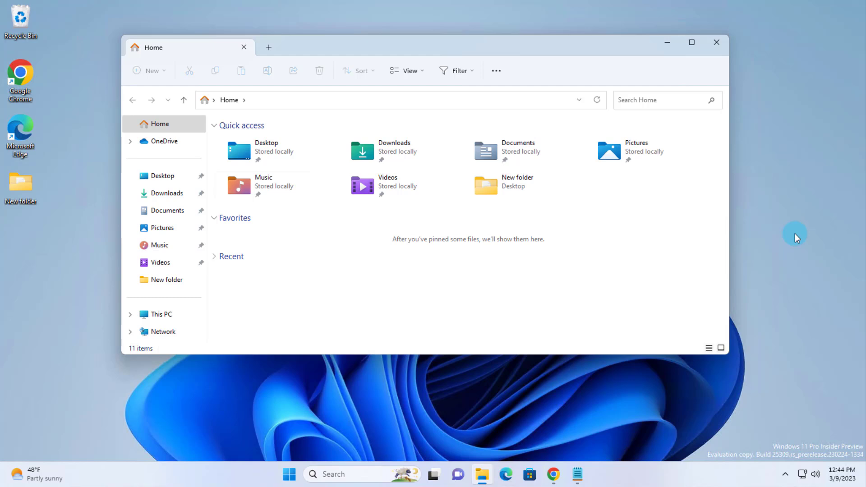
pyautogui.moveTo(715, 406)
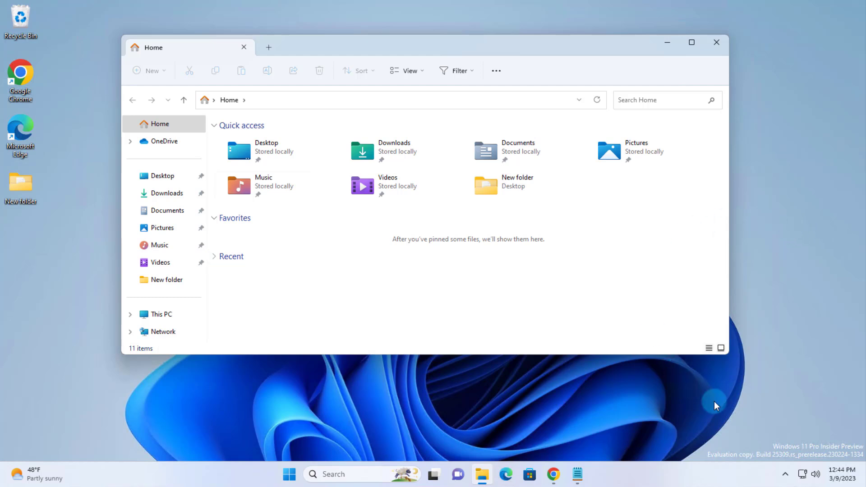
pyautogui.moveTo(787, 463)
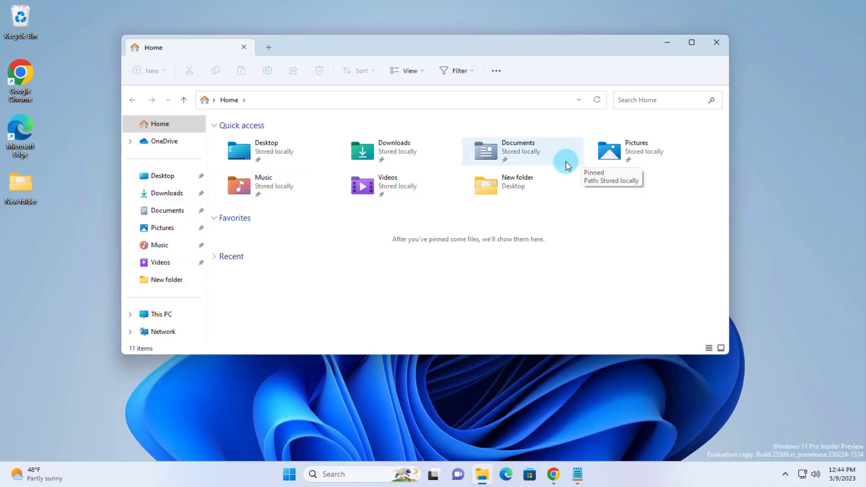
pyautogui.moveTo(554, 474)
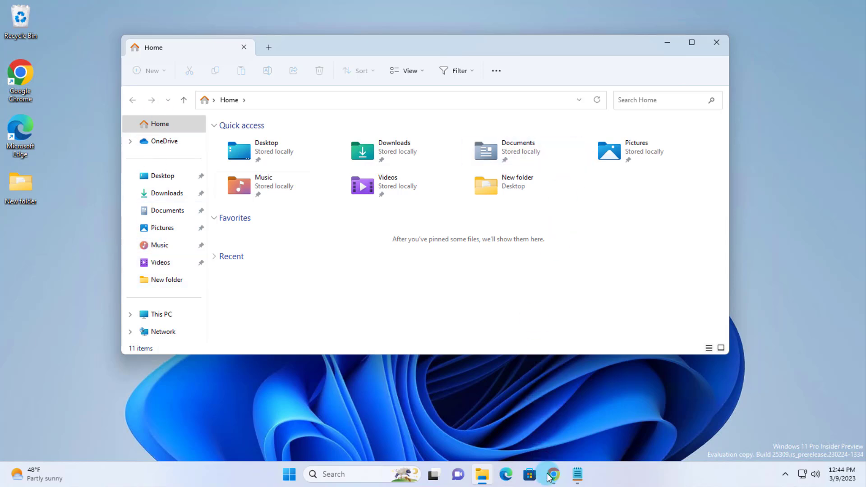
# Download ViVeTool-v0.3.2.zip from the ViVe GitHub releases page in Chrome.
pyautogui.click(554, 475)
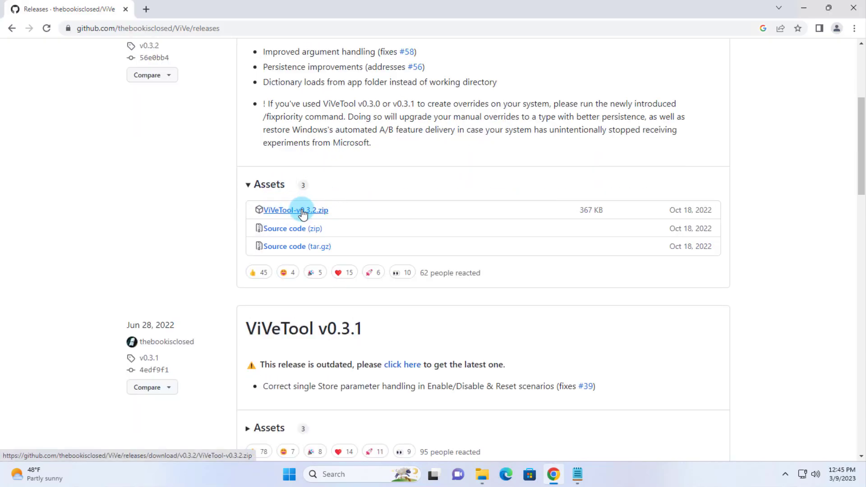
pyautogui.click(303, 210)
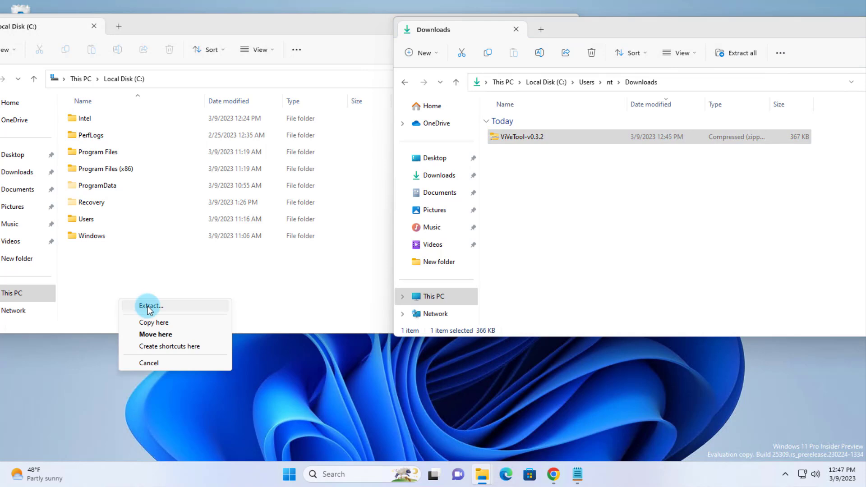
# Extract the ViVeTool zip from Downloads into the root of Local Disk (C:).
pyautogui.click(150, 305)
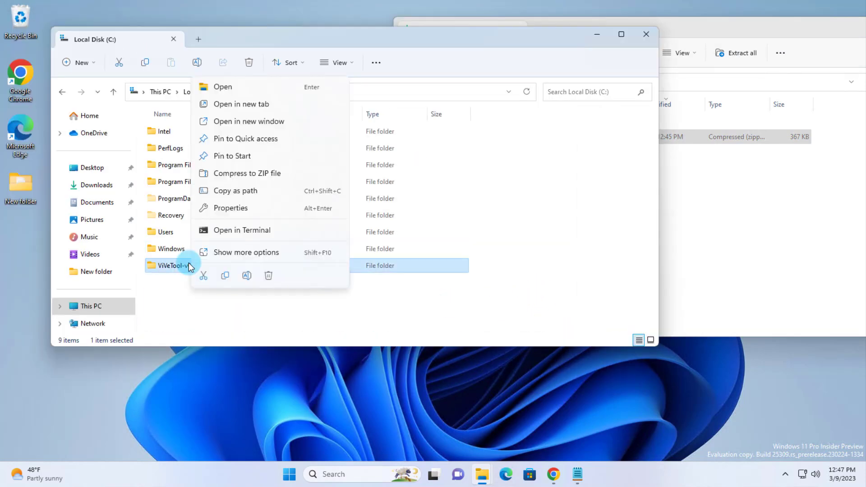
pyautogui.click(689, 250)
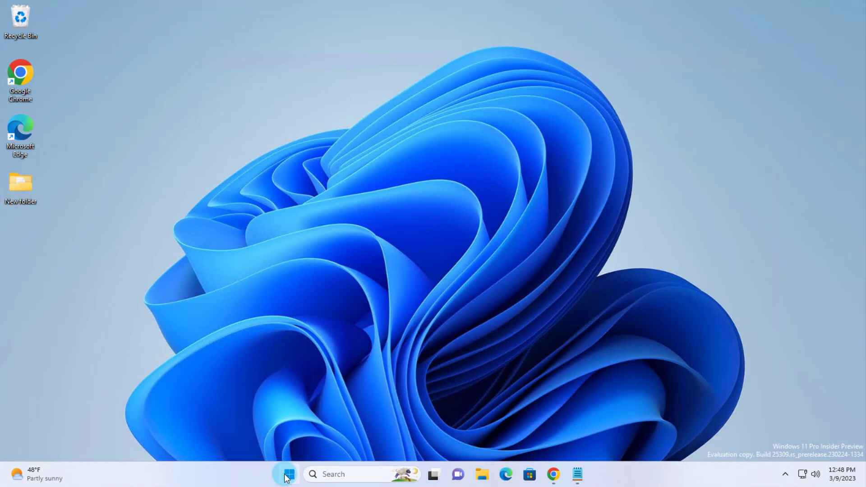
# Search 'cm' from Start and run Command Prompt as administrator.
pyautogui.click(289, 474)
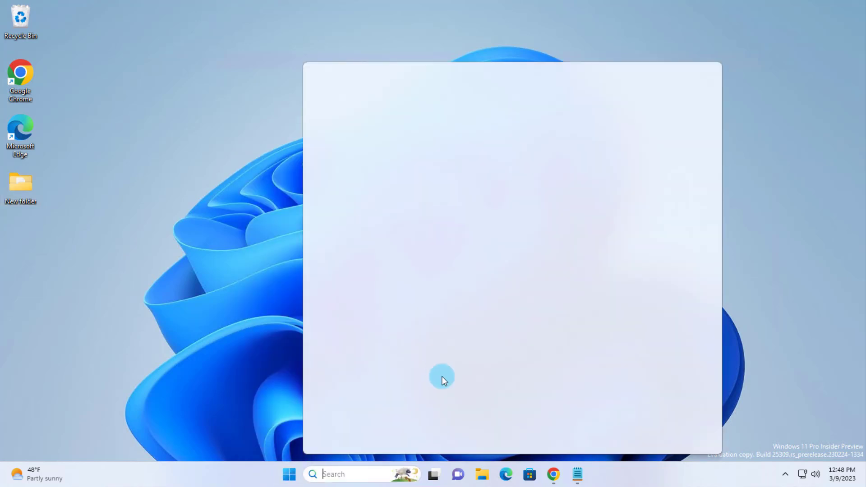
pyautogui.write('cm')
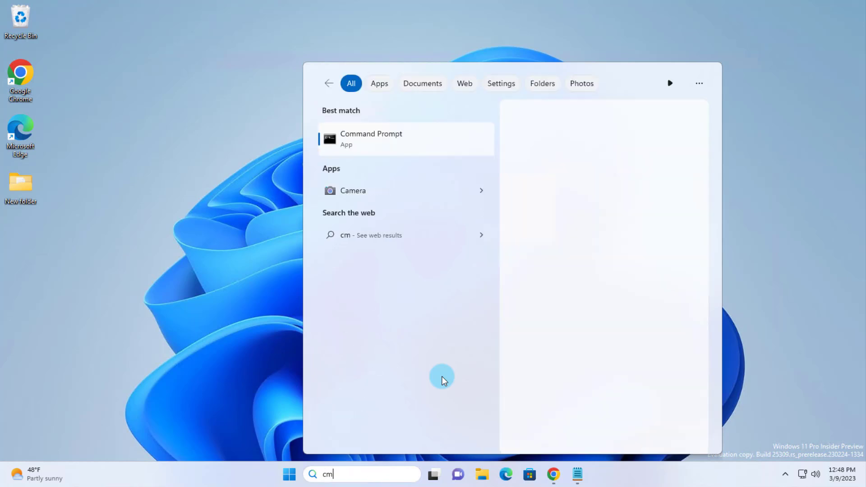
pyautogui.click(371, 139)
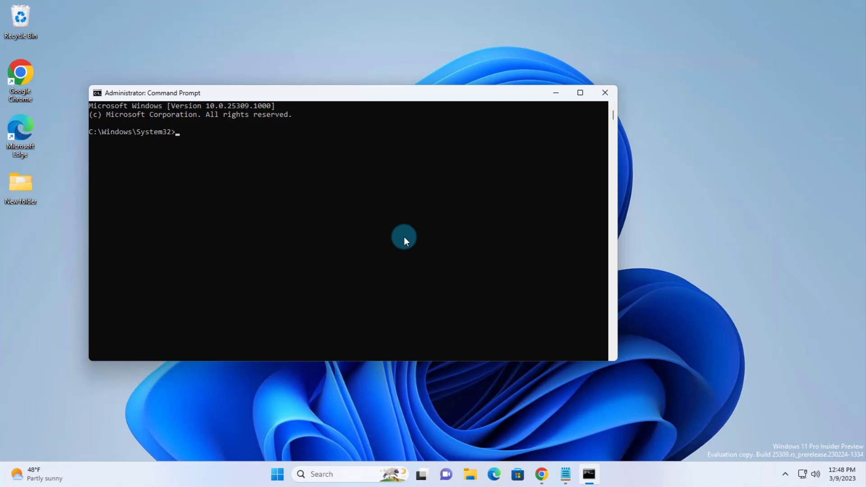
# Copy the vivetool /enable commands from the Notepad notes into the admin Command Prompt.
pyautogui.click(564, 474)
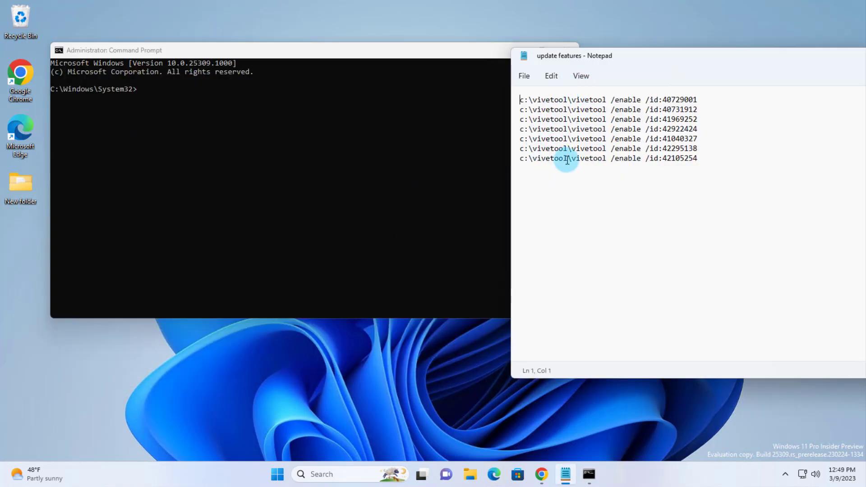
pyautogui.moveTo(768, 473)
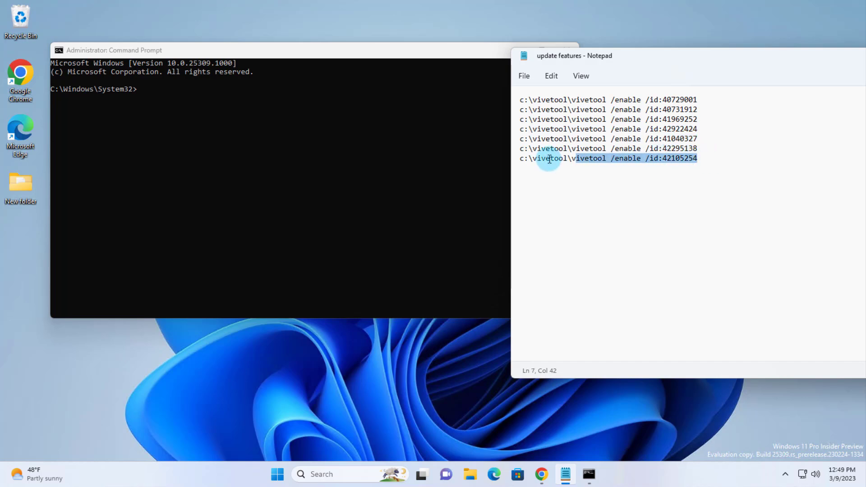
pyautogui.rightClick(549, 159)
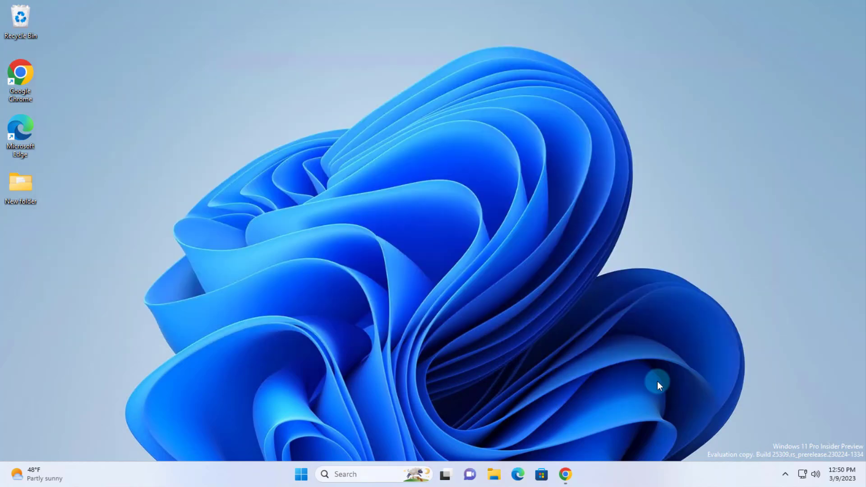
# Launch File Explorer from the taskbar, opening on the Home page.
pyautogui.click(301, 474)
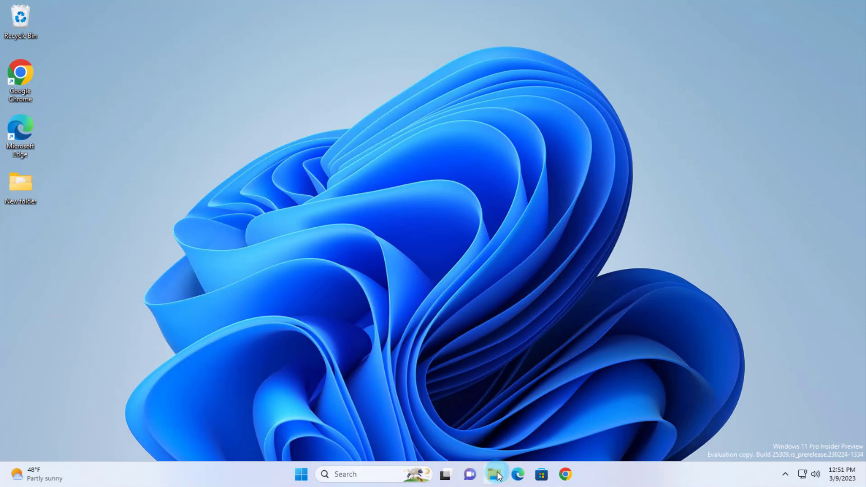
pyautogui.click(494, 474)
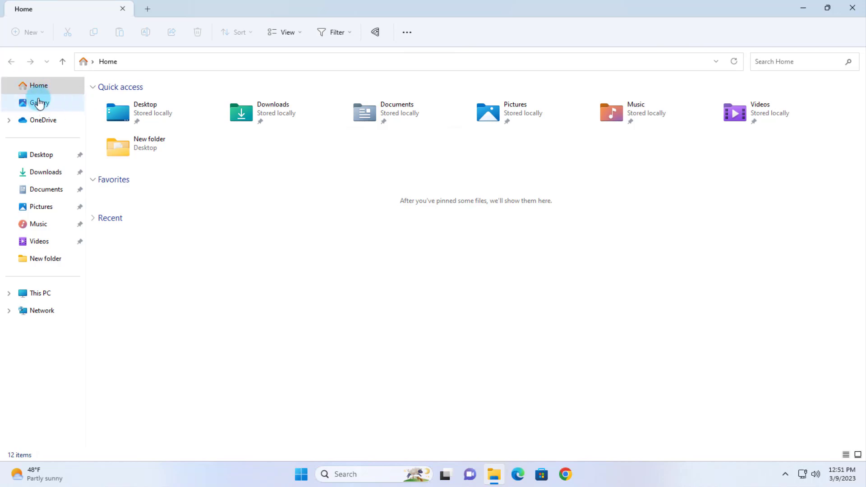
# Select Gallery in the navigation pane to view the fish, dog, owl and sparrow photos.
pyautogui.click(38, 103)
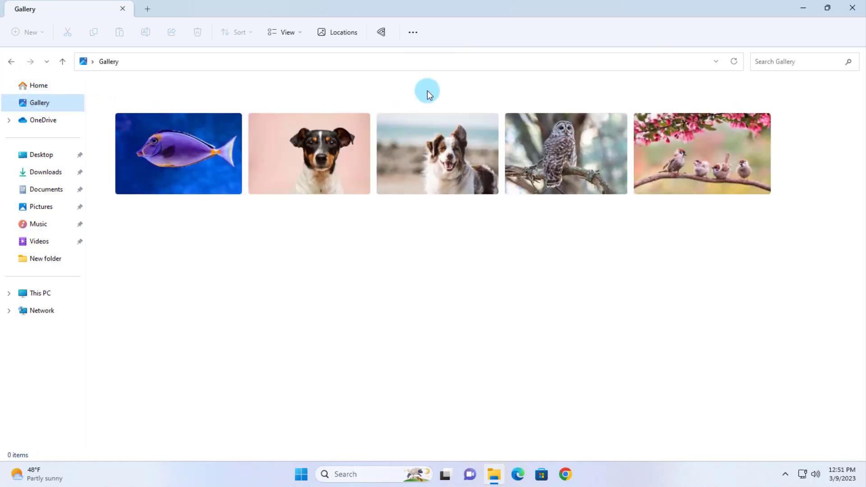
pyautogui.moveTo(549, 128)
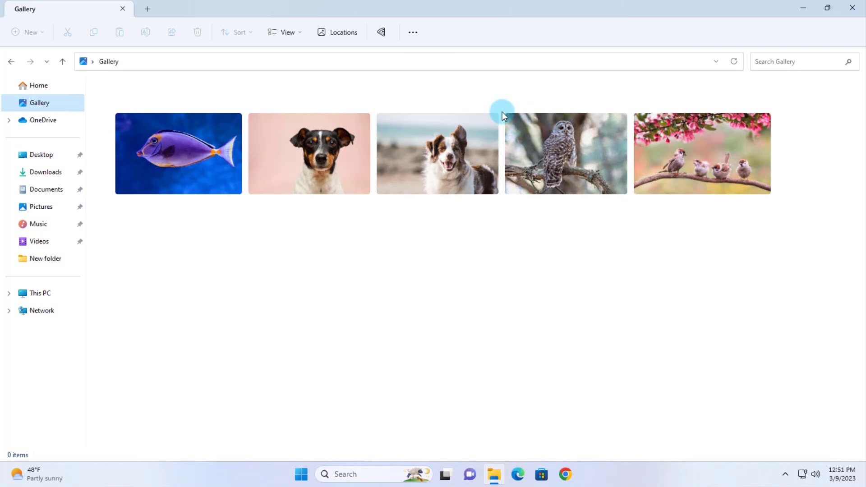
pyautogui.moveTo(371, 77)
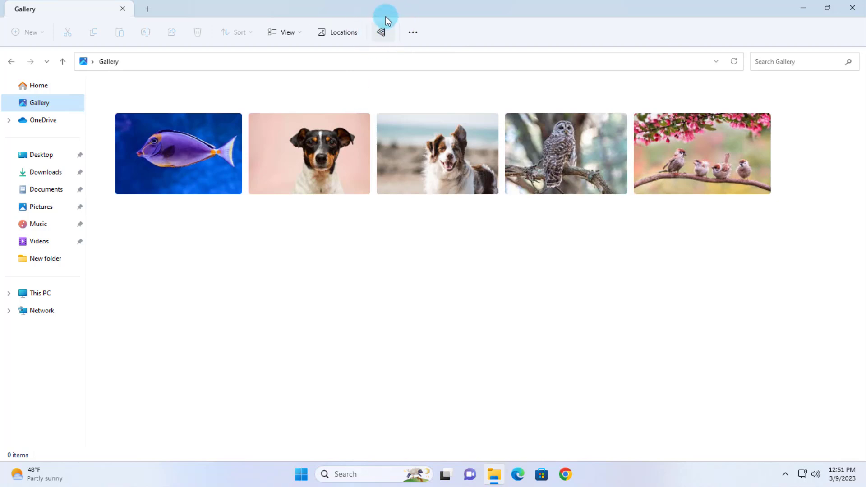
pyautogui.moveTo(376, 24)
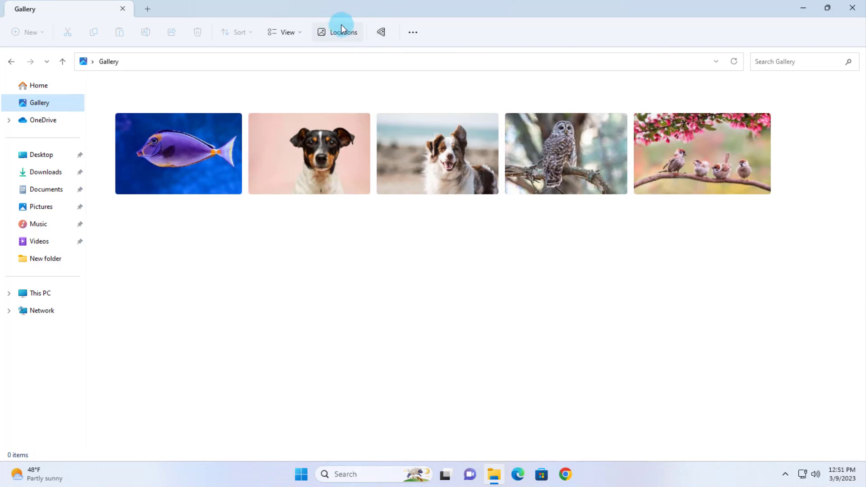
pyautogui.click(337, 32)
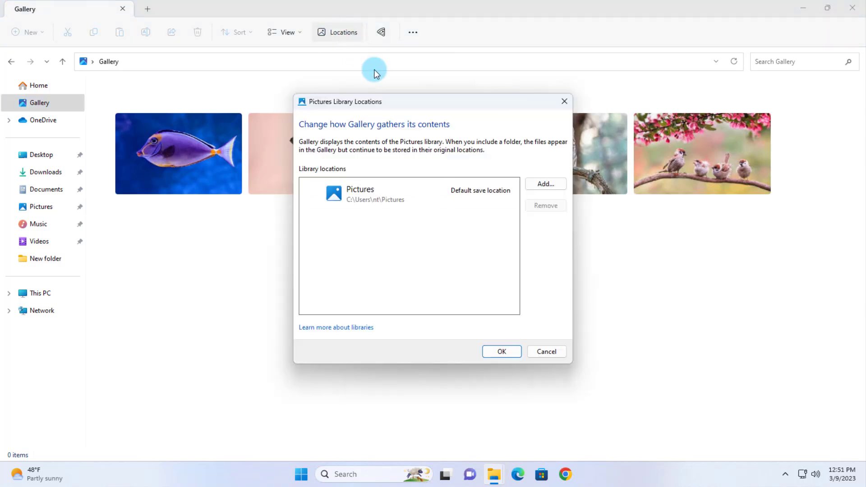
pyautogui.click(370, 191)
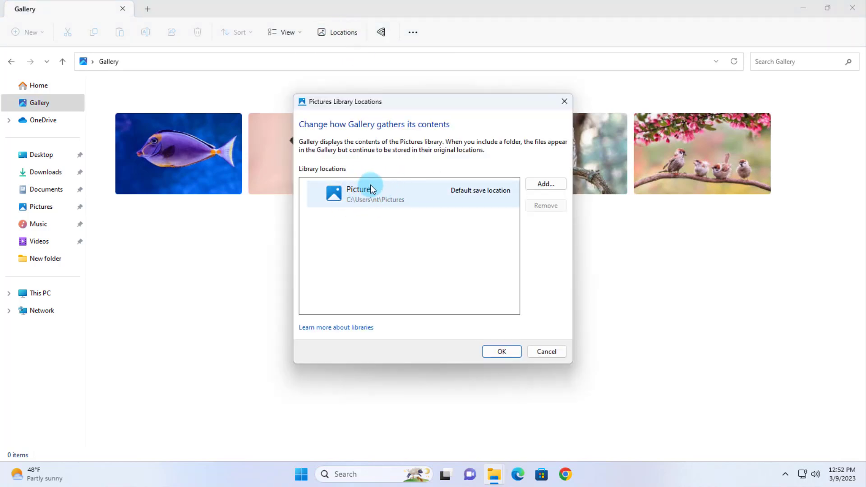
pyautogui.moveTo(546, 184)
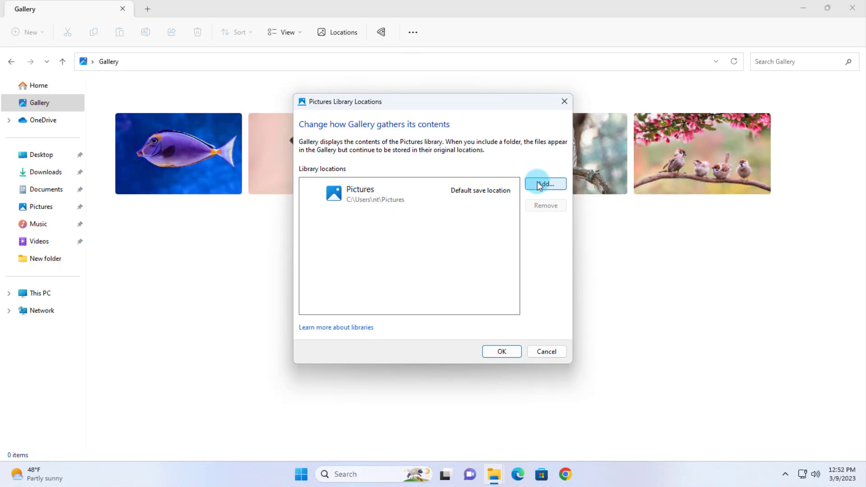
pyautogui.click(545, 184)
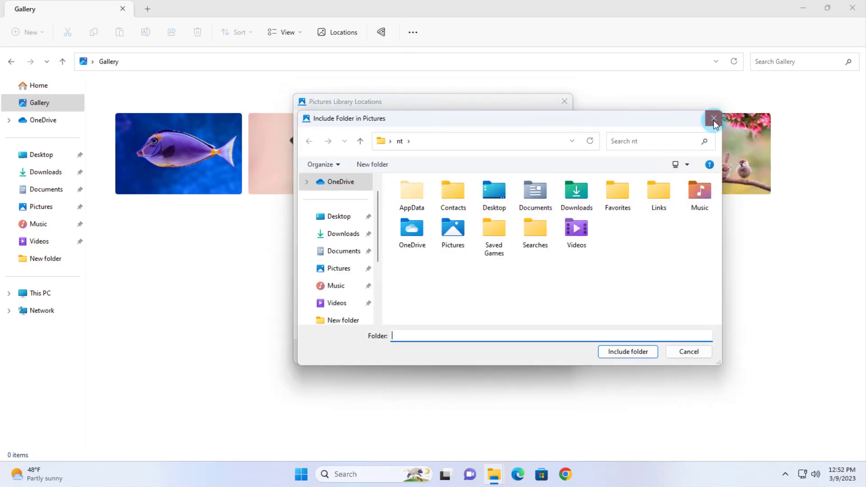
pyautogui.click(714, 118)
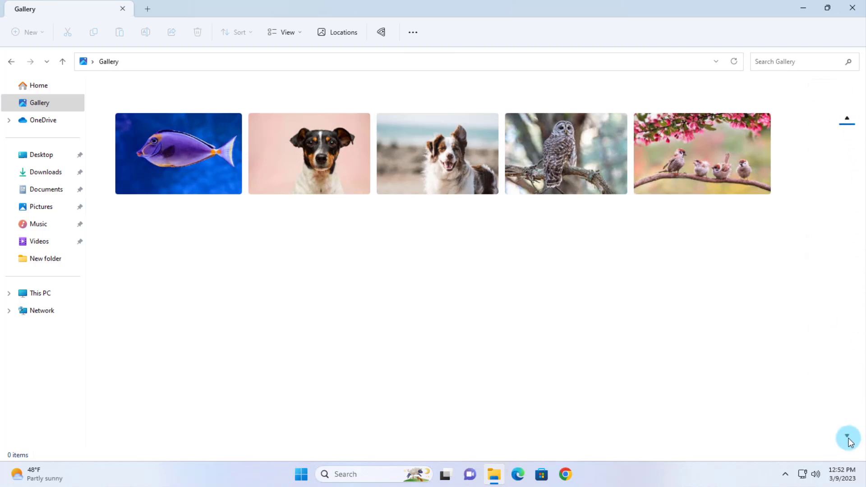
# Reopen Gallery, minimize File Explorer and restore it to show photos grouped under March 2023.
pyautogui.click(28, 104)
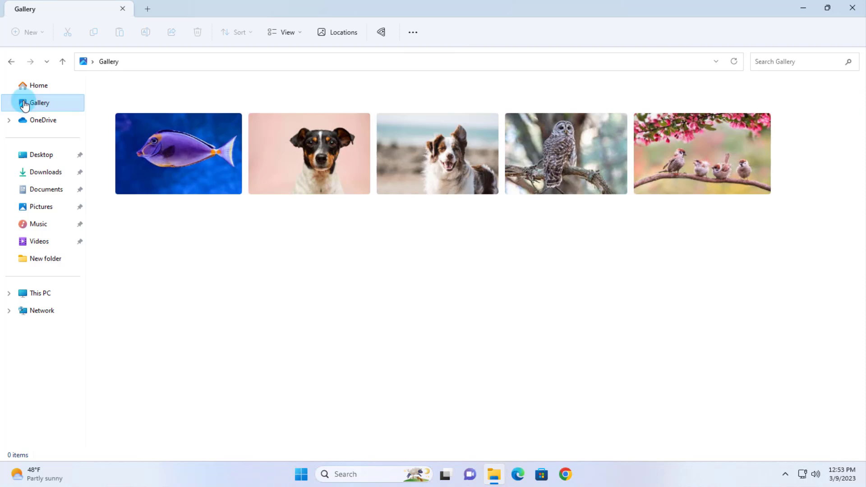
pyautogui.moveTo(802, 8)
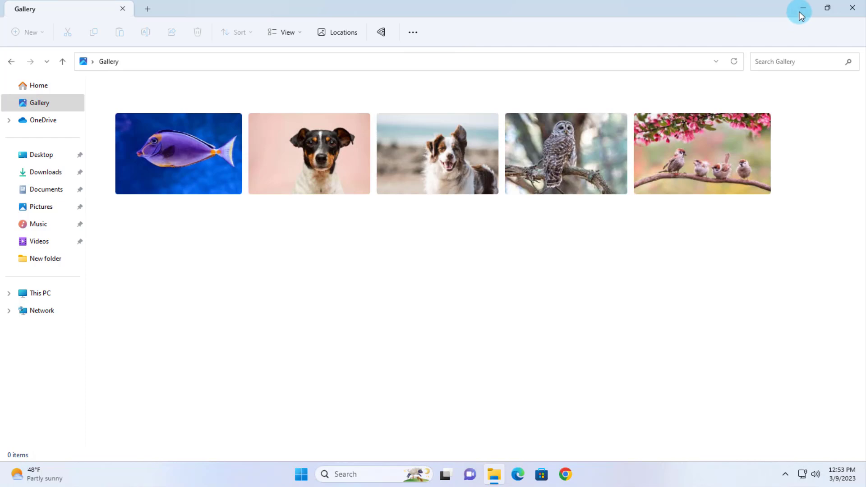
pyautogui.click(803, 8)
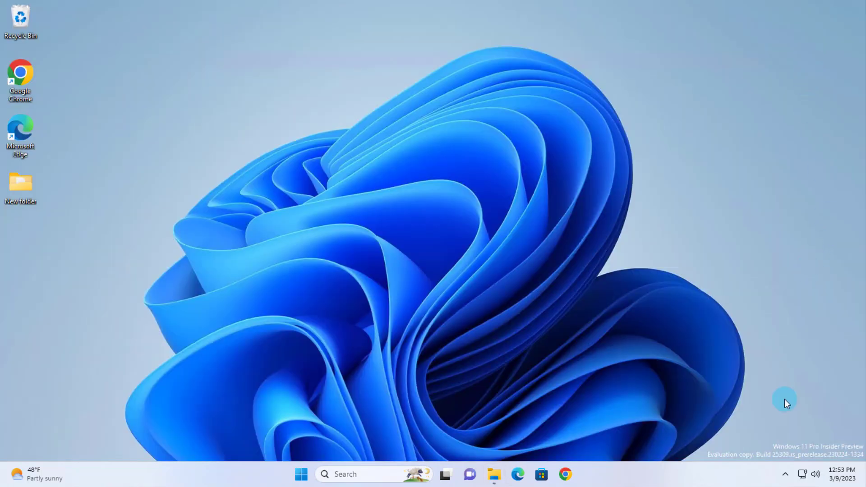
pyautogui.click(494, 474)
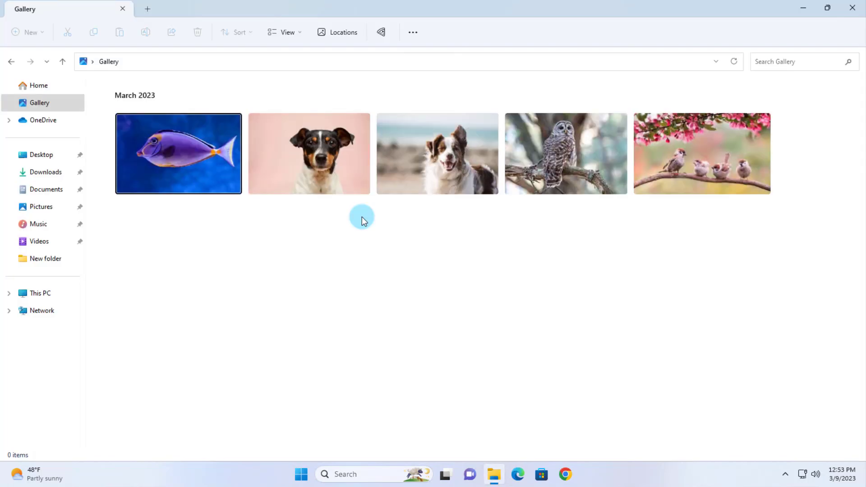